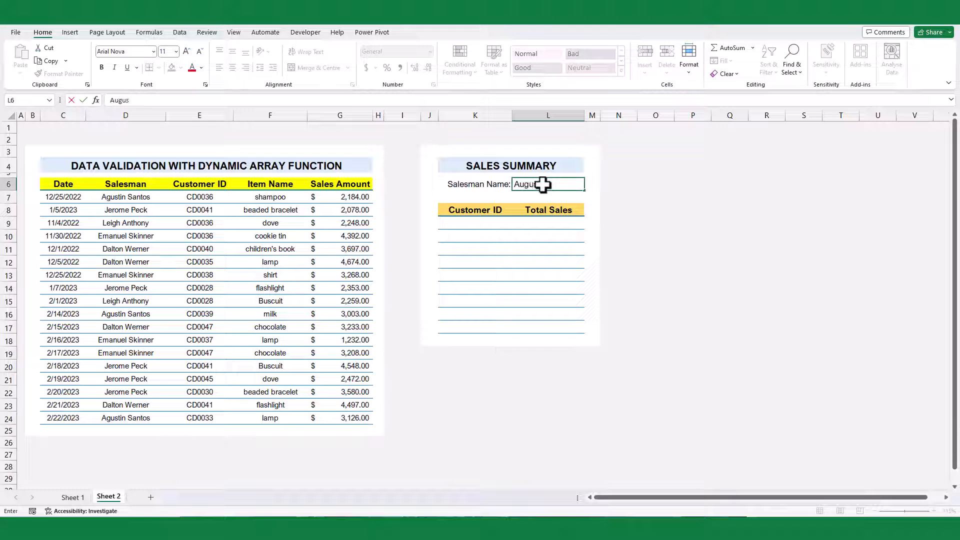
Preview the finished summary by choosing SD Motion so its customer IDs, sales and total update.
left_click(160, 184)
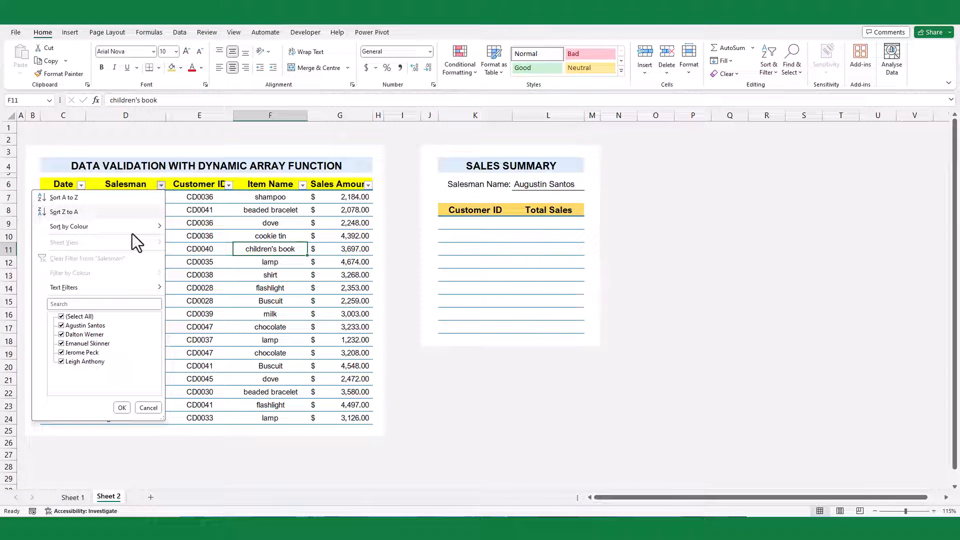
left_click(121, 406)
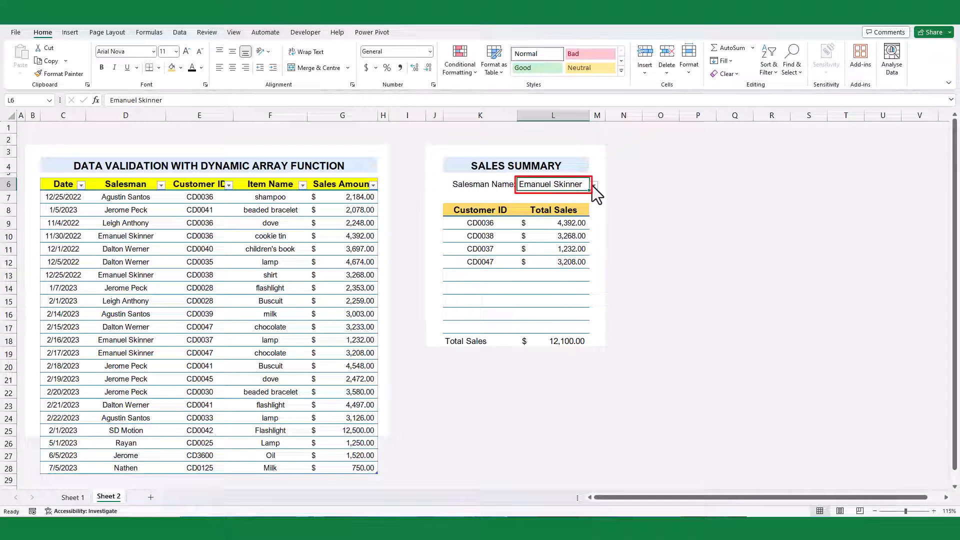
left_click(591, 184)
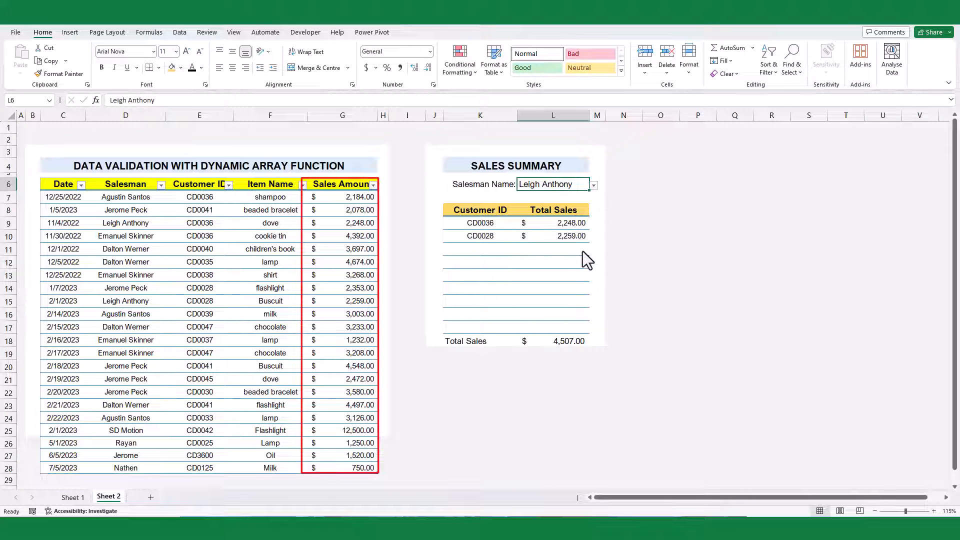
left_click(590, 184)
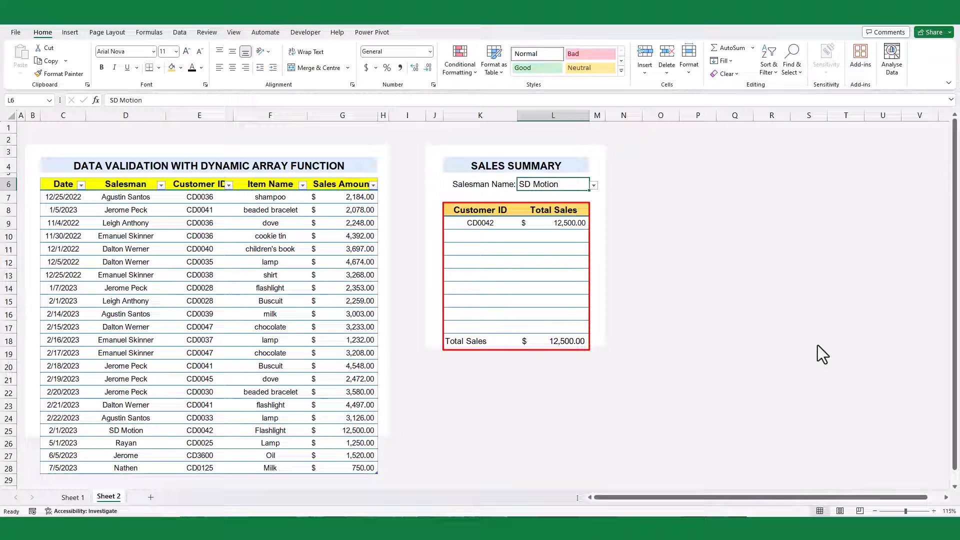
left_click(179, 32)
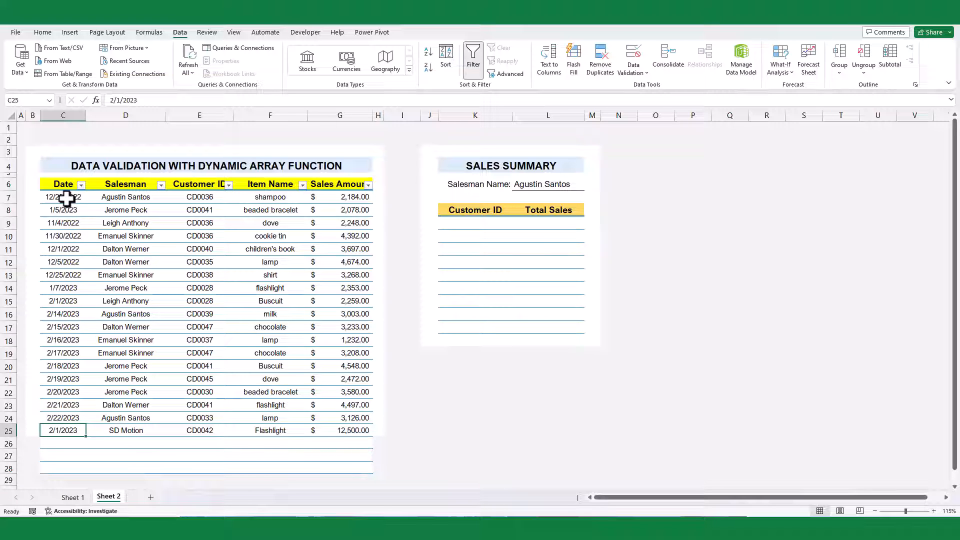
Convert the sales records into a table with headers (Ctrl+T) and name it Sales.
left_click(63, 197)
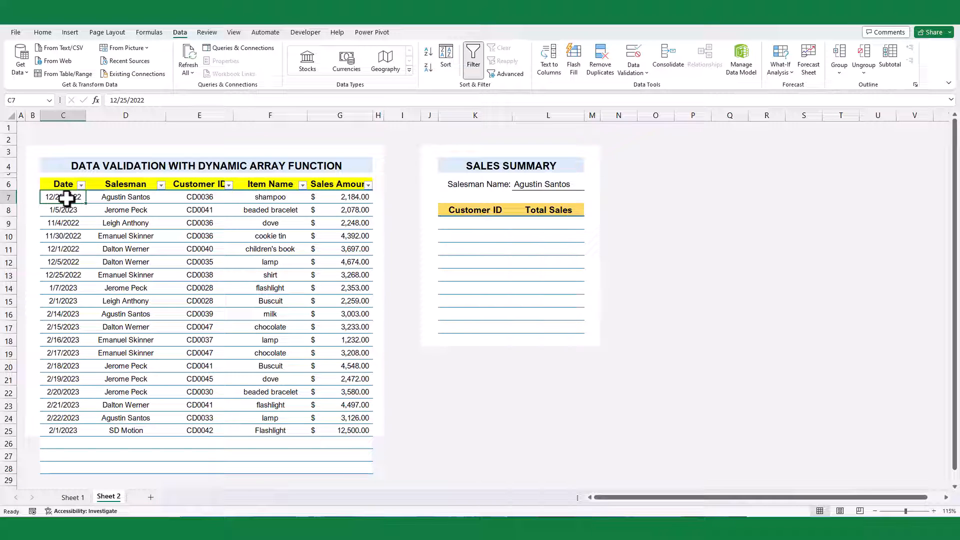
key("ctrl+t")
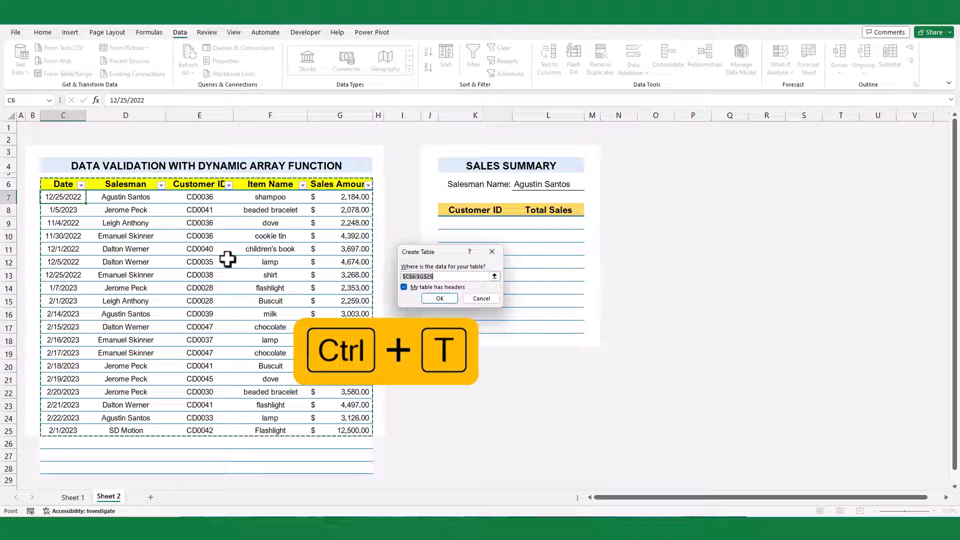
left_click(437, 298)
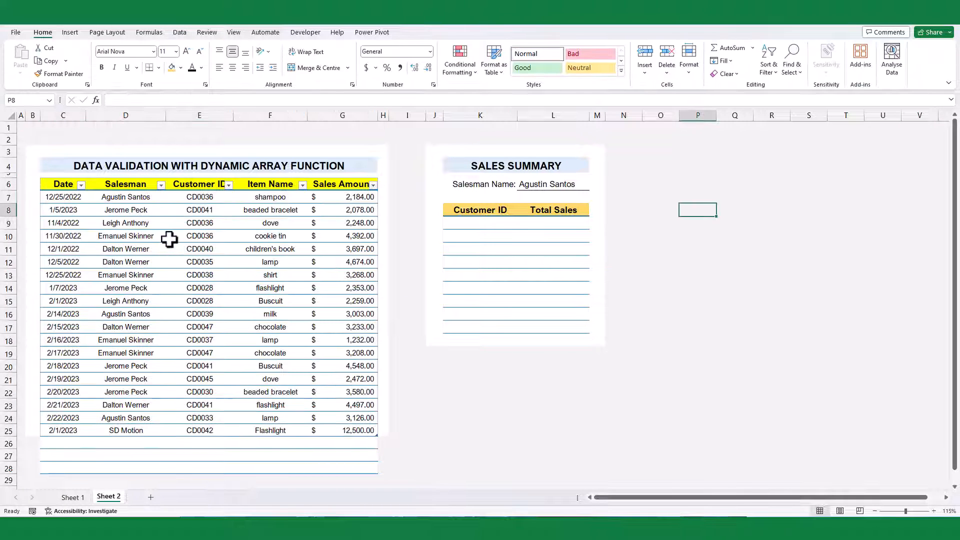
left_click(199, 236)
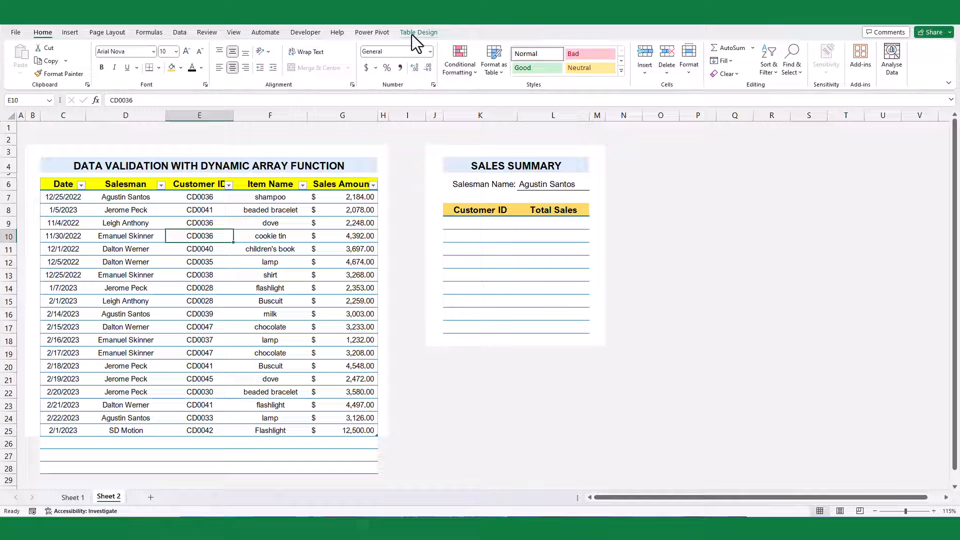
left_click(419, 32)
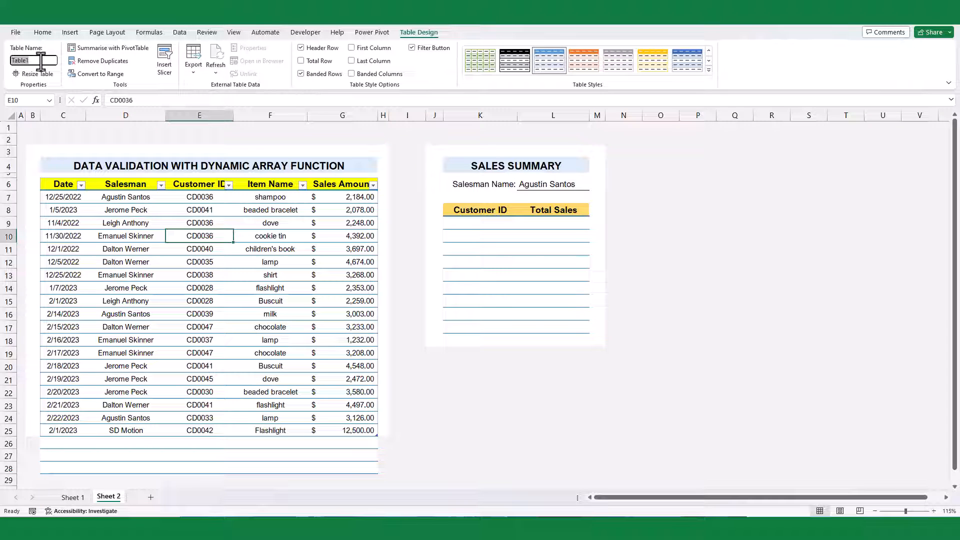
type("Sales")
left_click(696, 184)
type("=UNIQUE(")
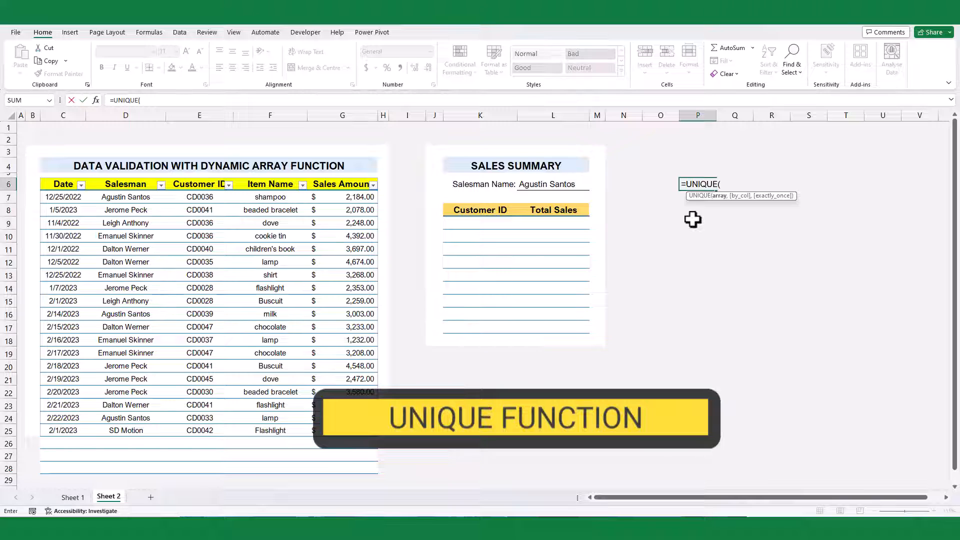
Enter =UNIQUE(Sales[Salesman]) and add a Rayan sale row (CD0025, Lamp, 1,250.00) that joins the list.
type("Sales")
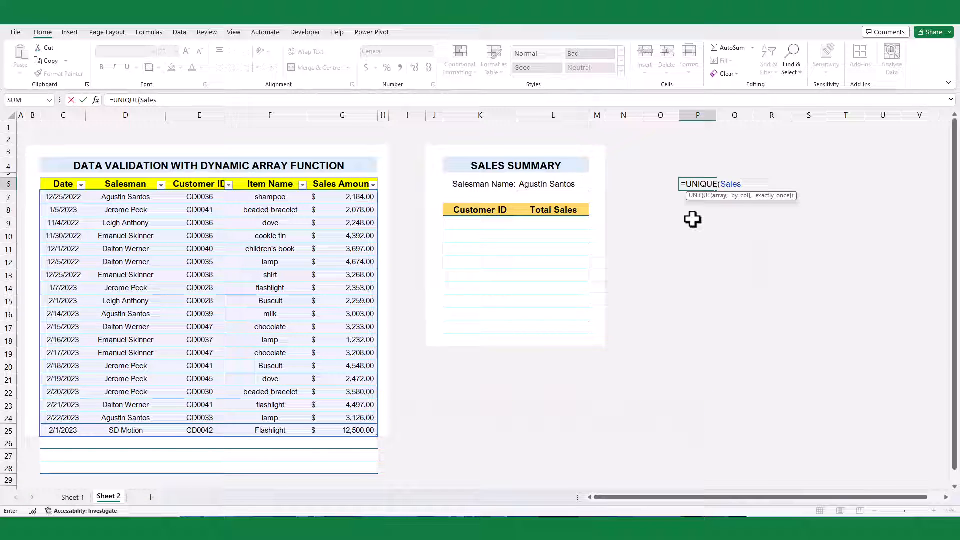
type("[Salesman")
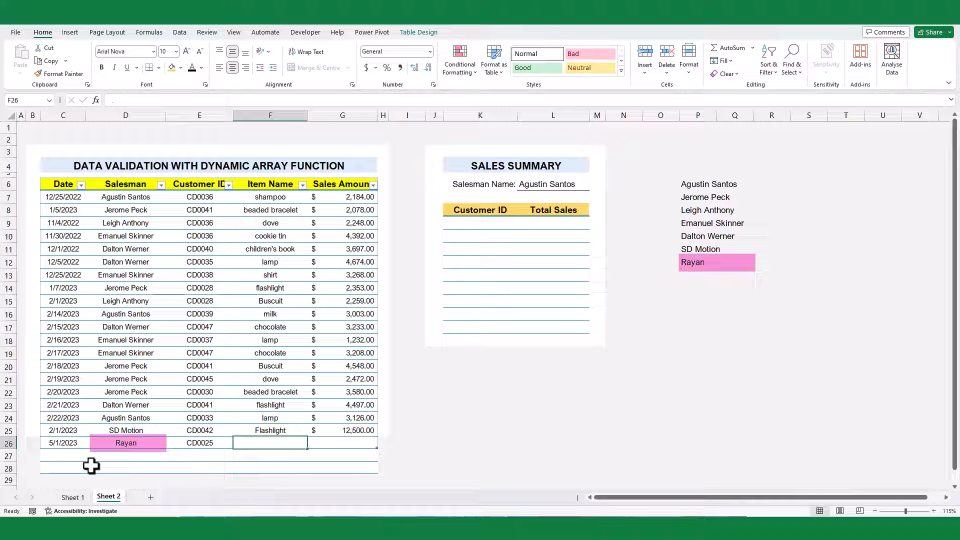
key("Return")
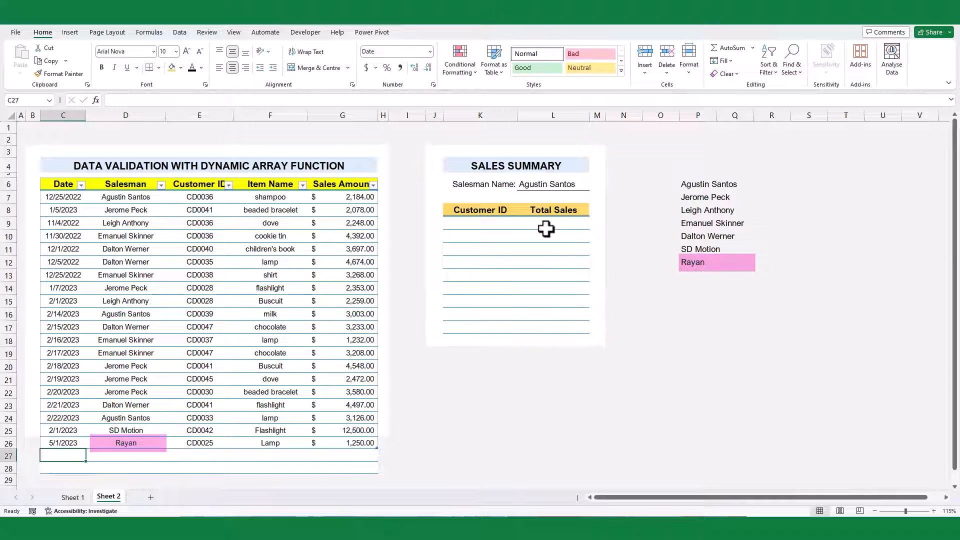
Start Data Validation on the Salesman Name cell L6, allowing a List of values.
left_click(550, 184)
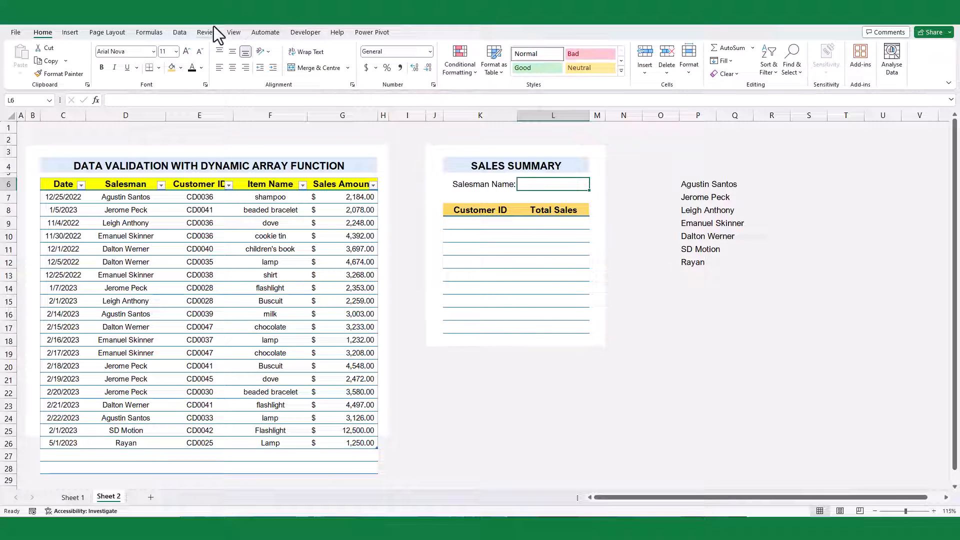
left_click(179, 32)
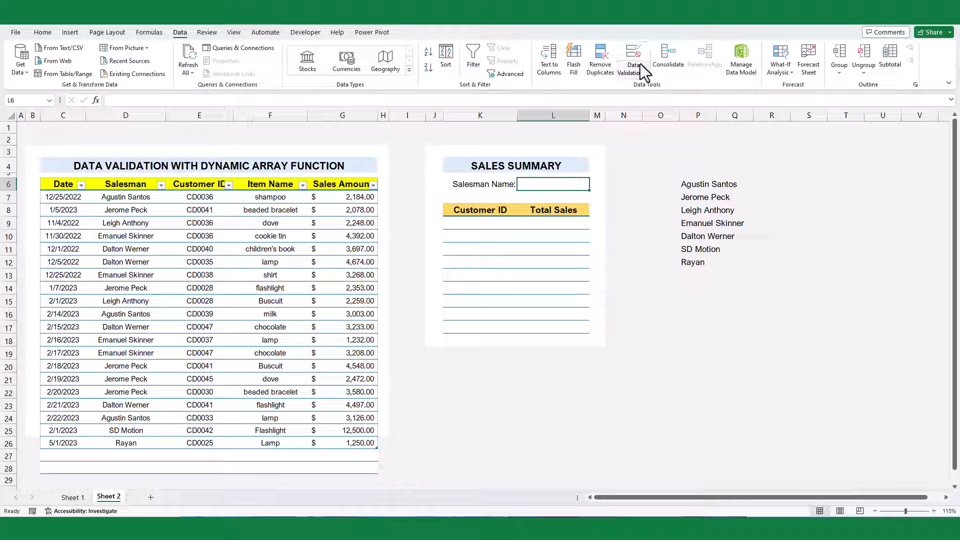
left_click(632, 57)
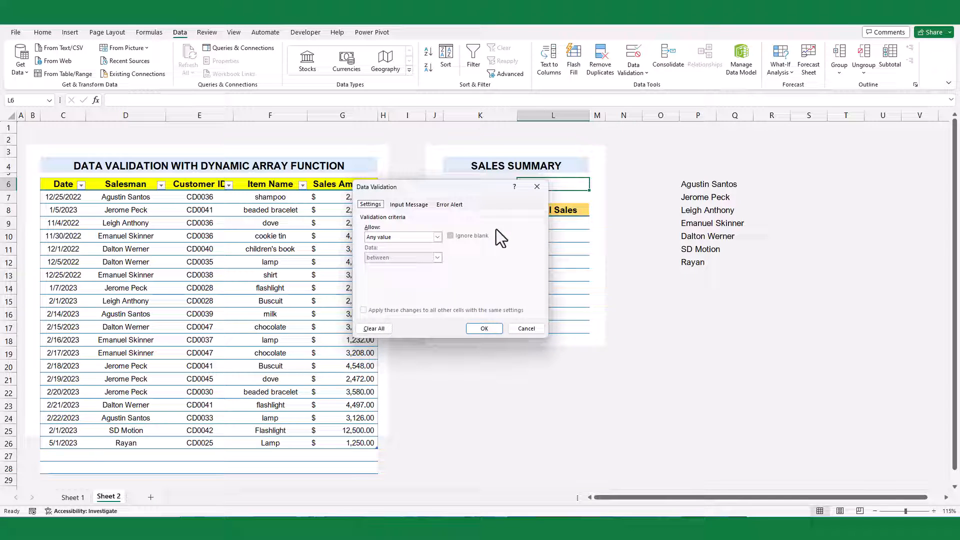
left_click(401, 237)
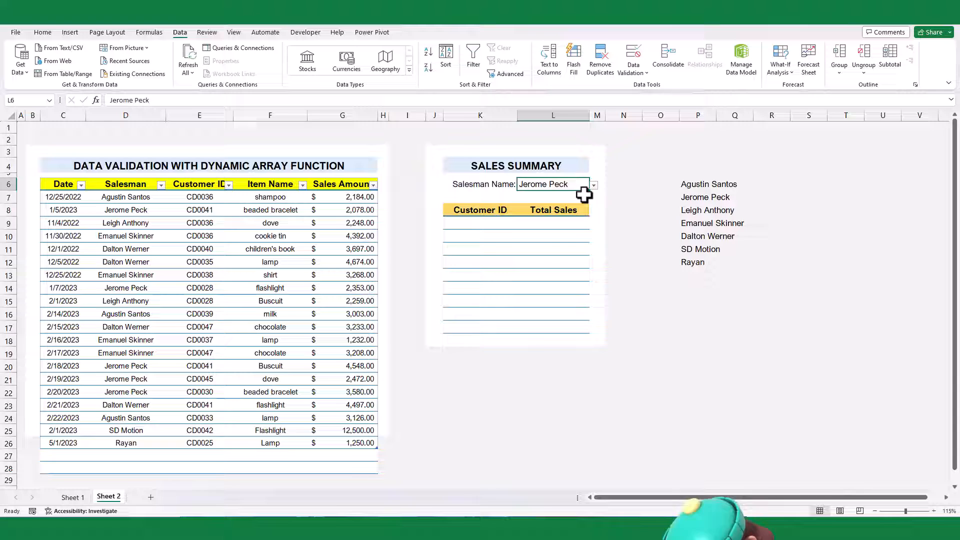
left_click(63, 456)
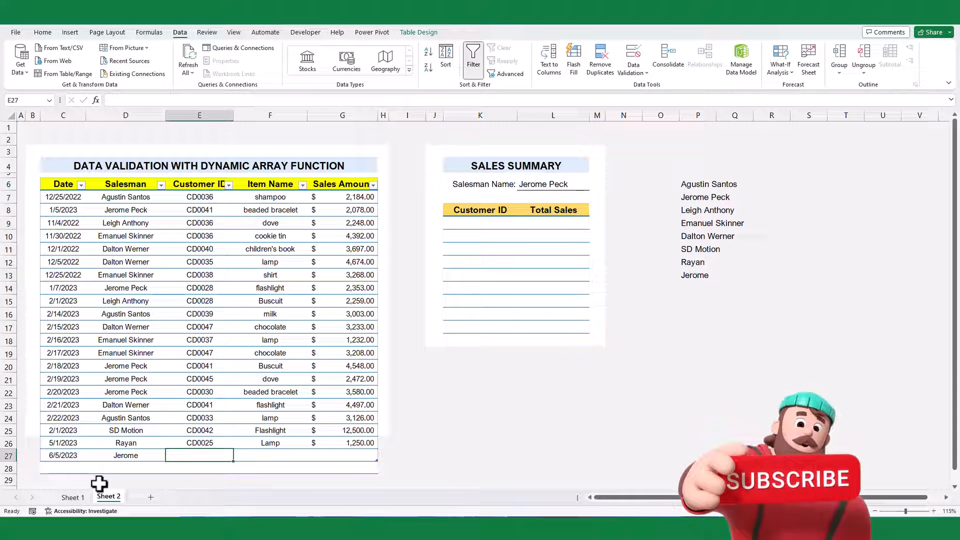
Complete the Jerome sale row with CD3600, Oil and amount 1520.
type("1520")
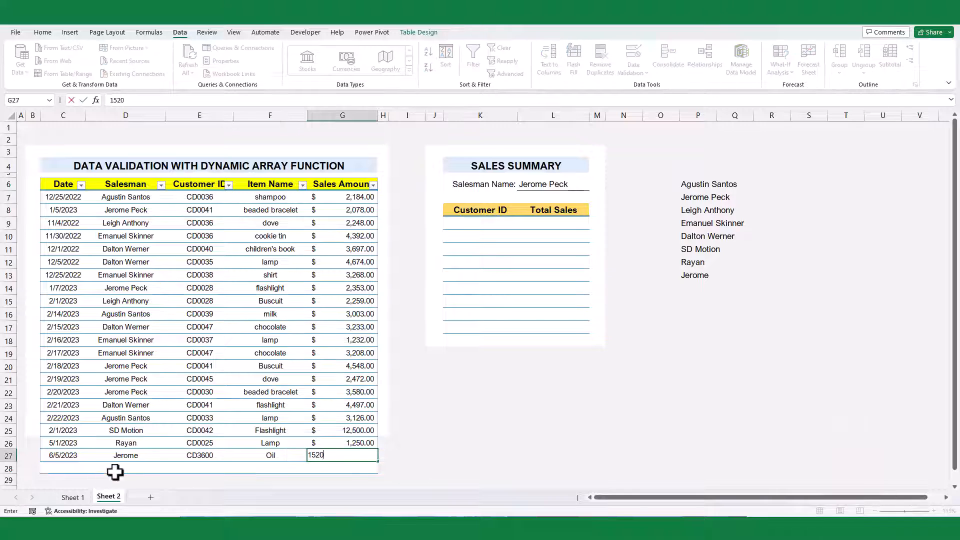
left_click(591, 184)
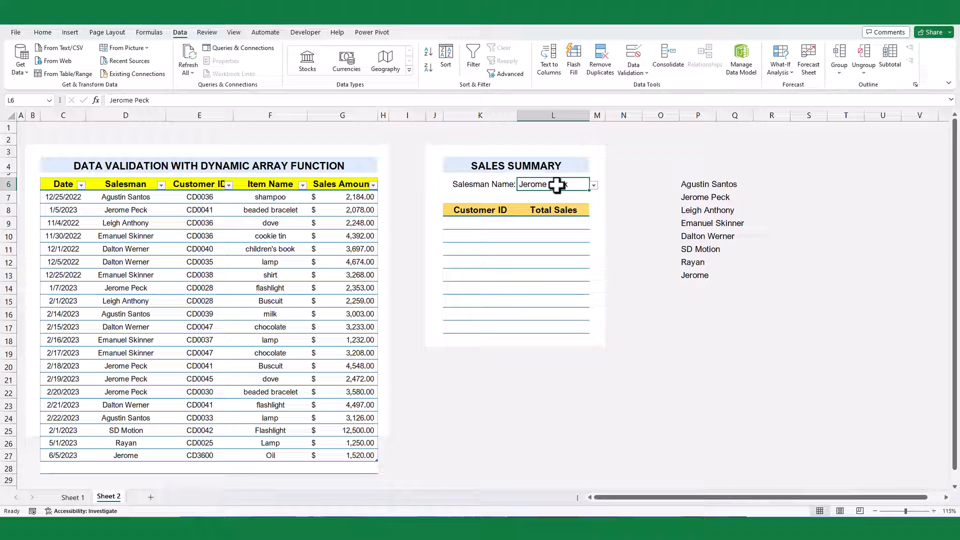
Point the L6 validation list source at the spilled name range using the # spill reference.
left_click(632, 55)
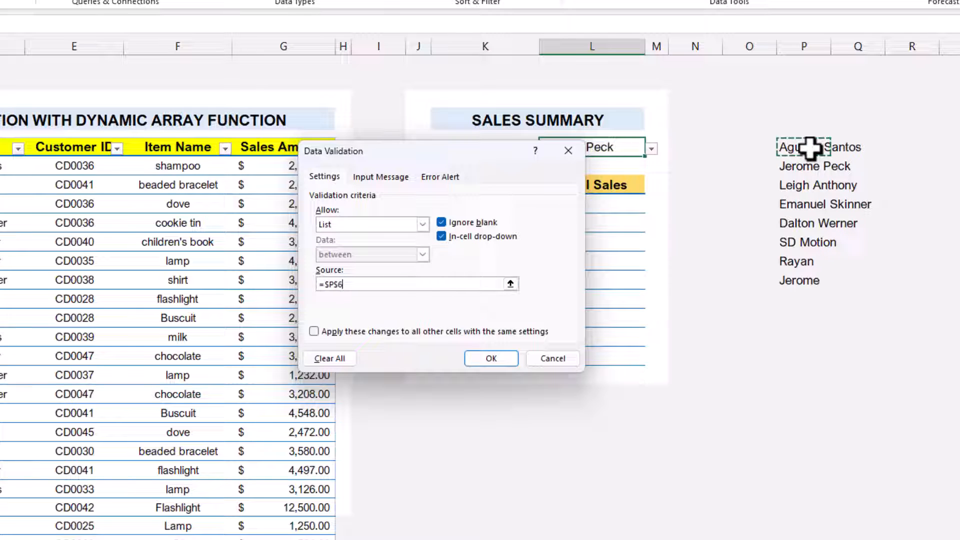
type("#")
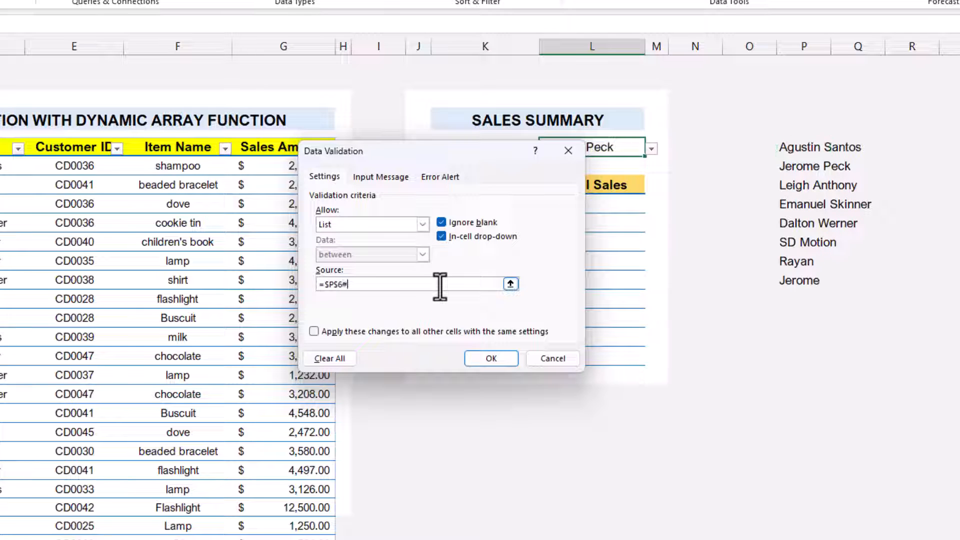
left_click(490, 358)
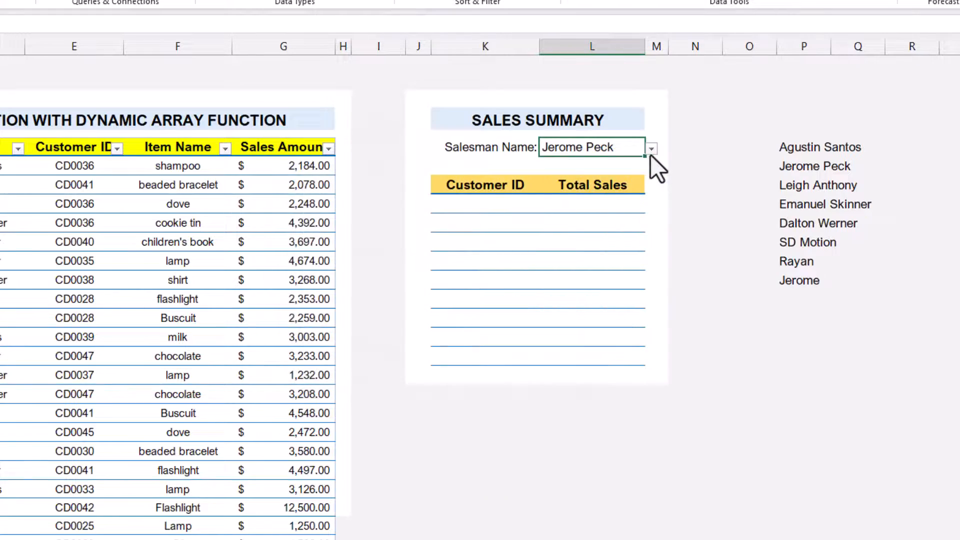
left_click(651, 148)
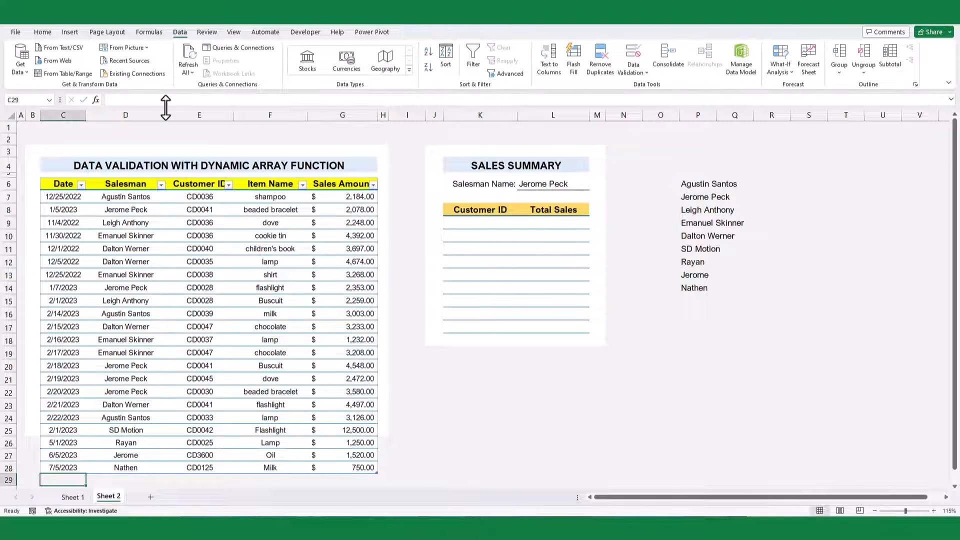
left_click(591, 184)
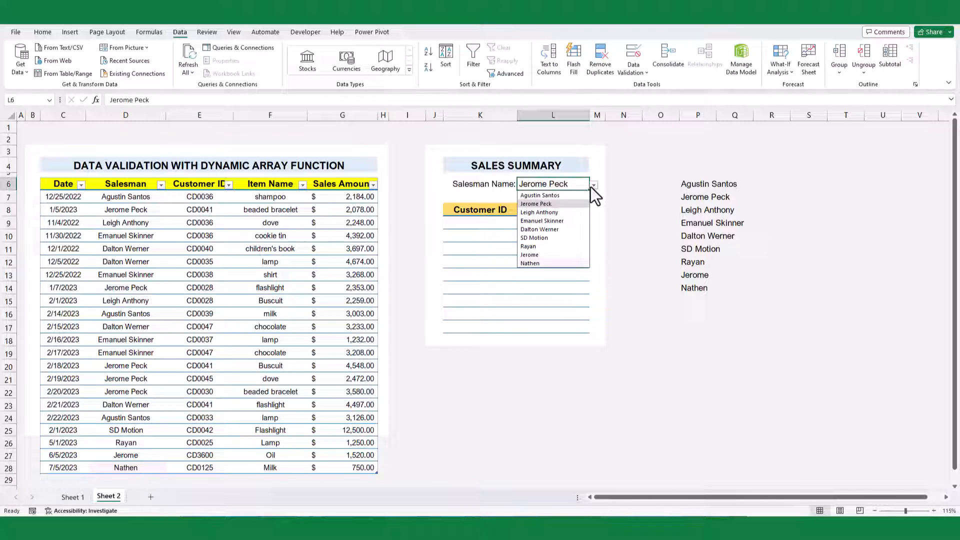
left_click(535, 203)
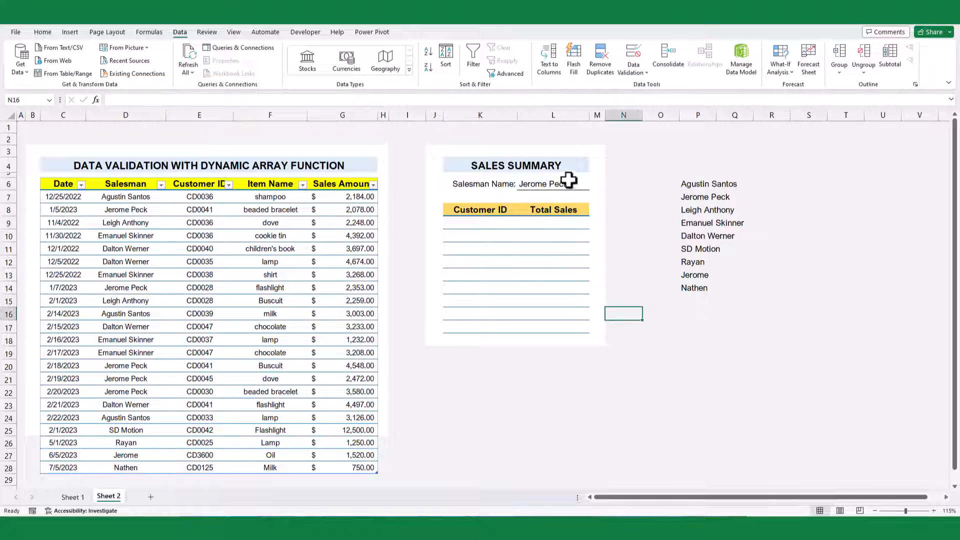
left_click(479, 223)
type("=")
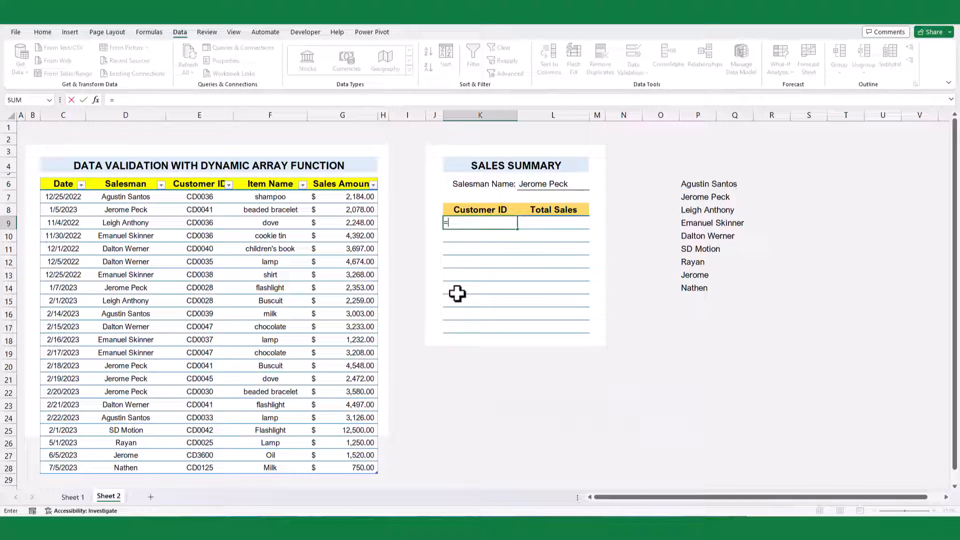
type("FILTER(sa")
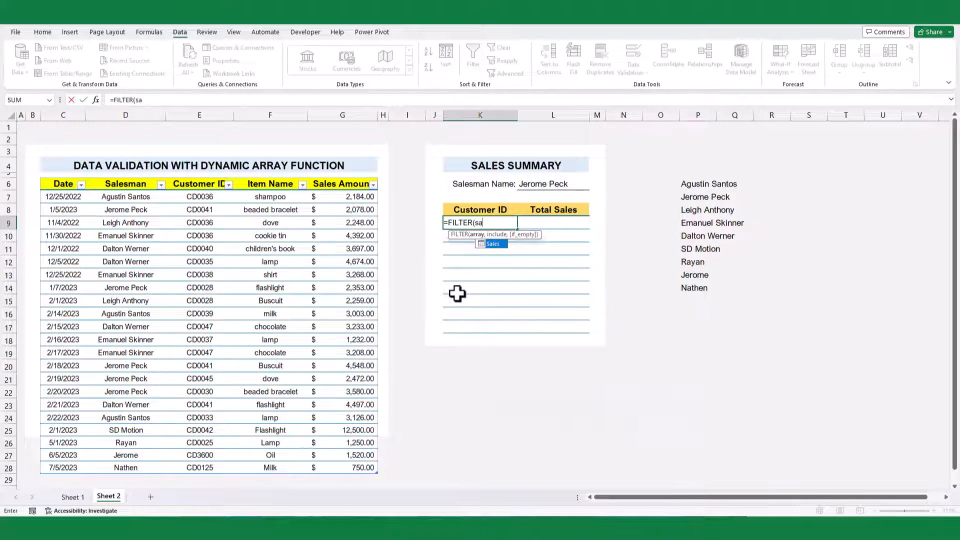
type("les[Customer ID],")
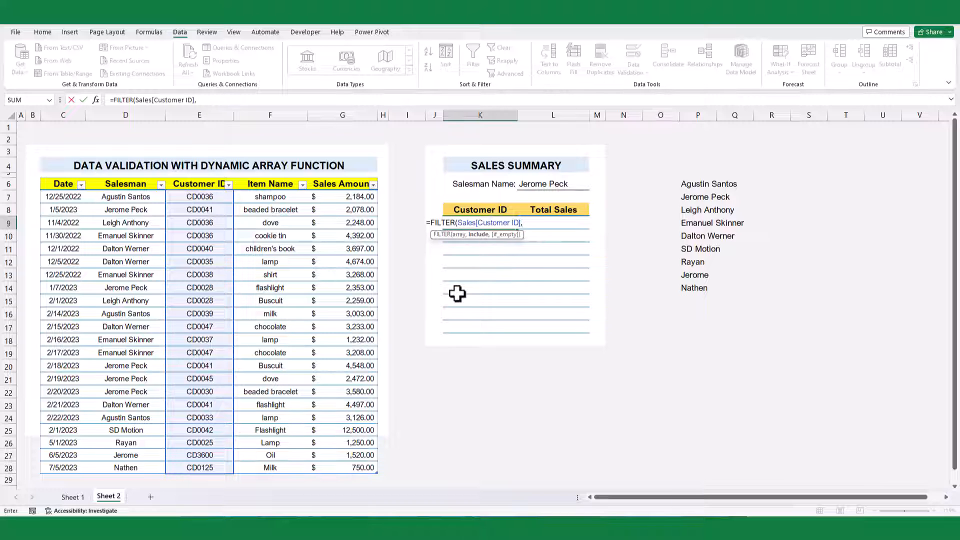
type("Sales")
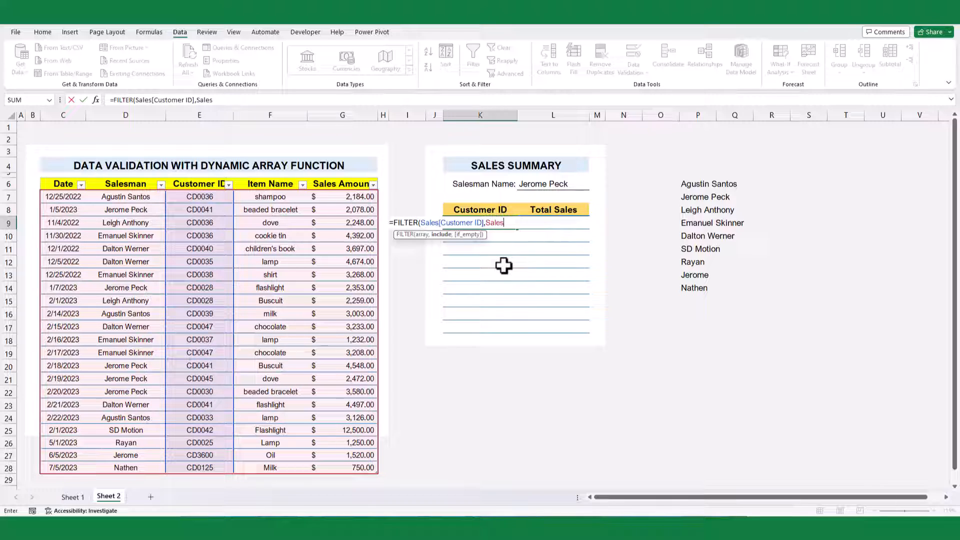
type("[Salesman")
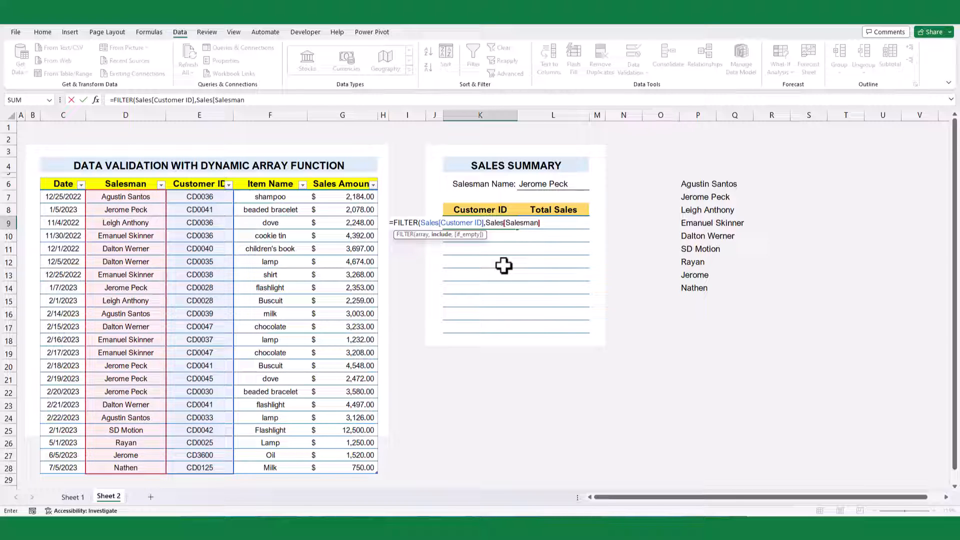
left_click(553, 184)
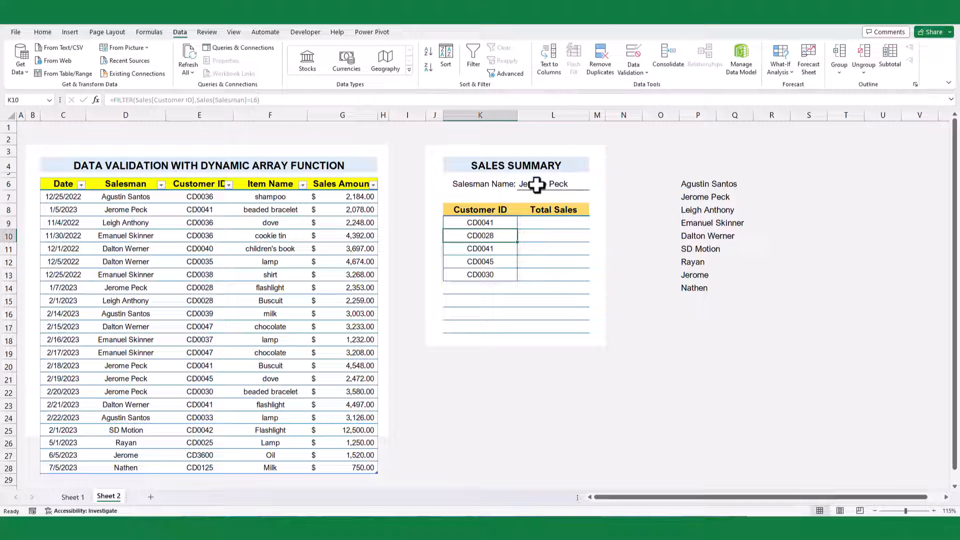
left_click(591, 184)
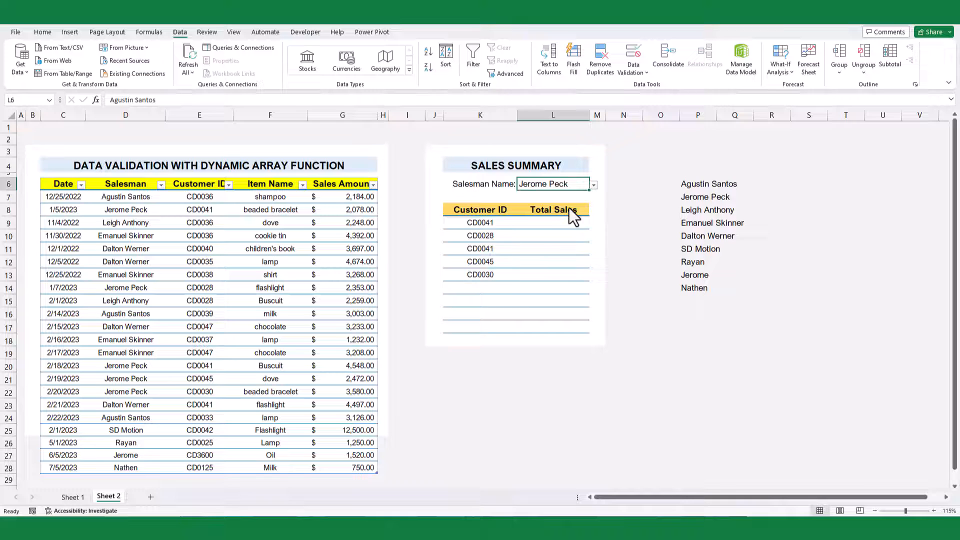
Select the K9 FILTER formula cell to clear the customer ID results.
left_click(550, 222)
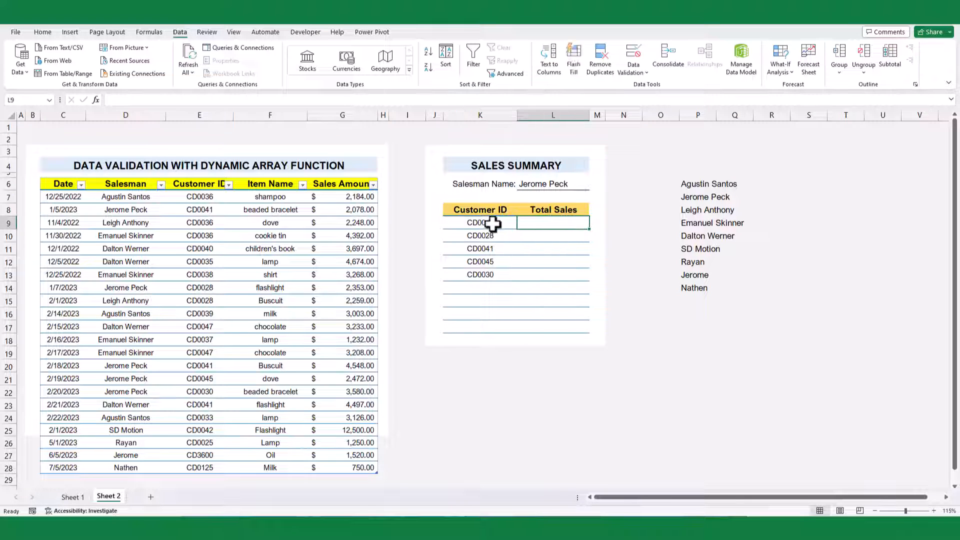
left_click(479, 222)
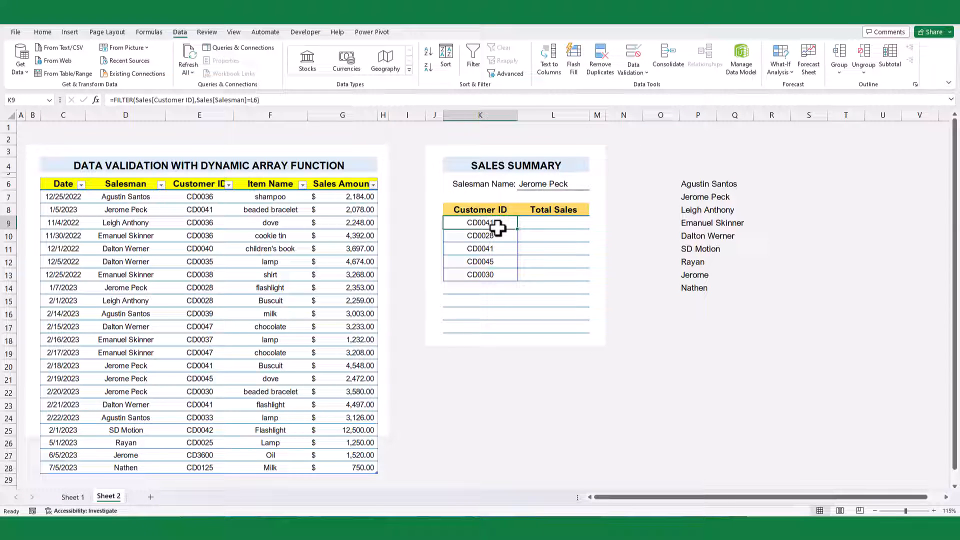
mouse_move(473, 318)
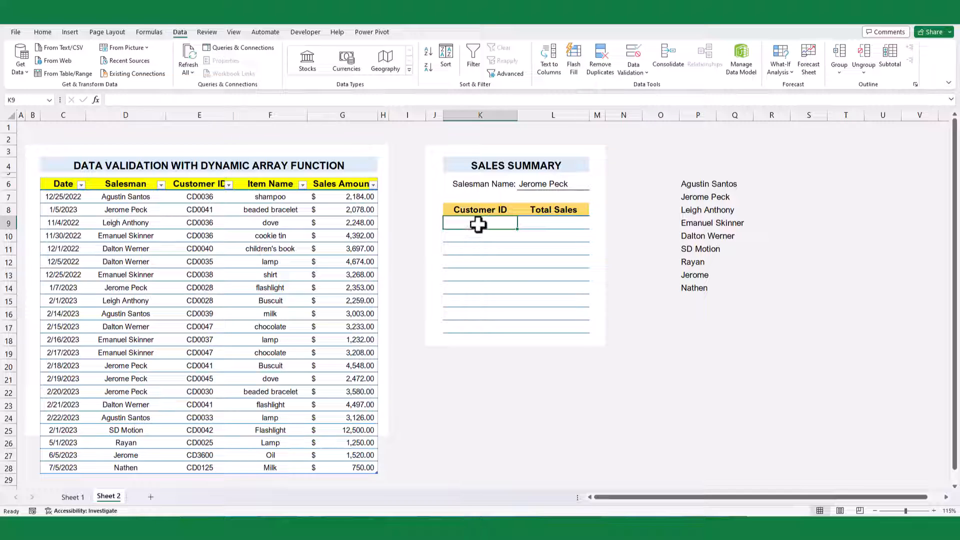
In K9 enter =FILTER(CHOOSECOLS(Sales,3,5),Sales[Salesman]=L6) returning customer IDs with sales amounts.
type("=FILTER(")
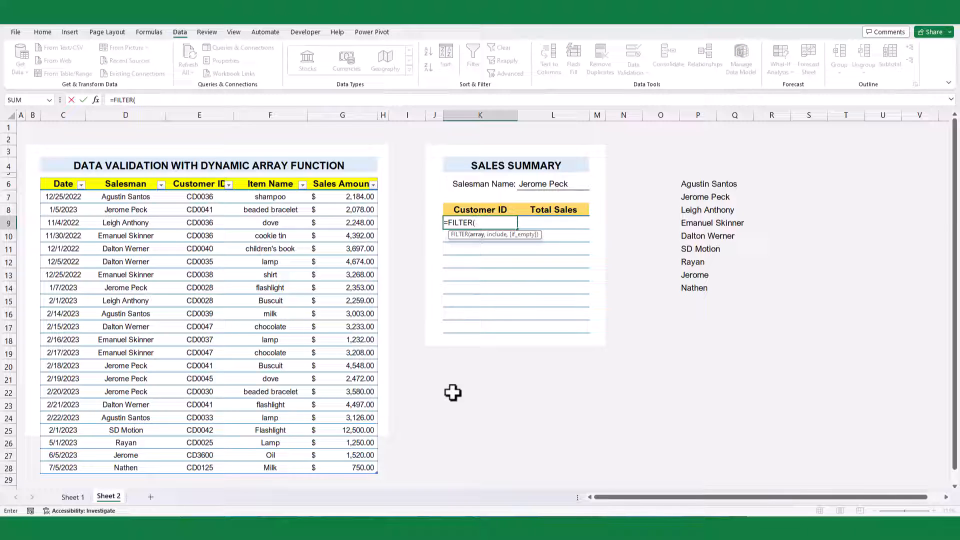
type("choo")
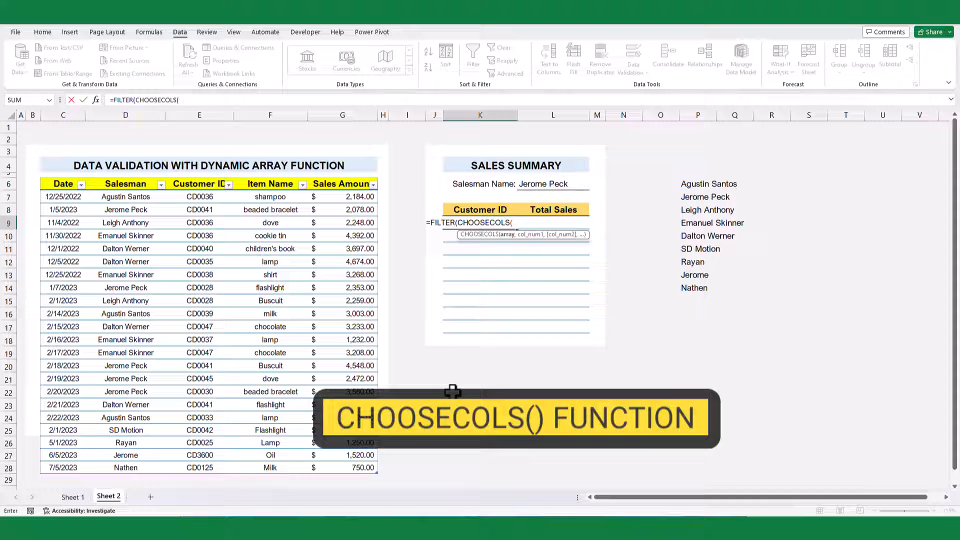
type("Sales")
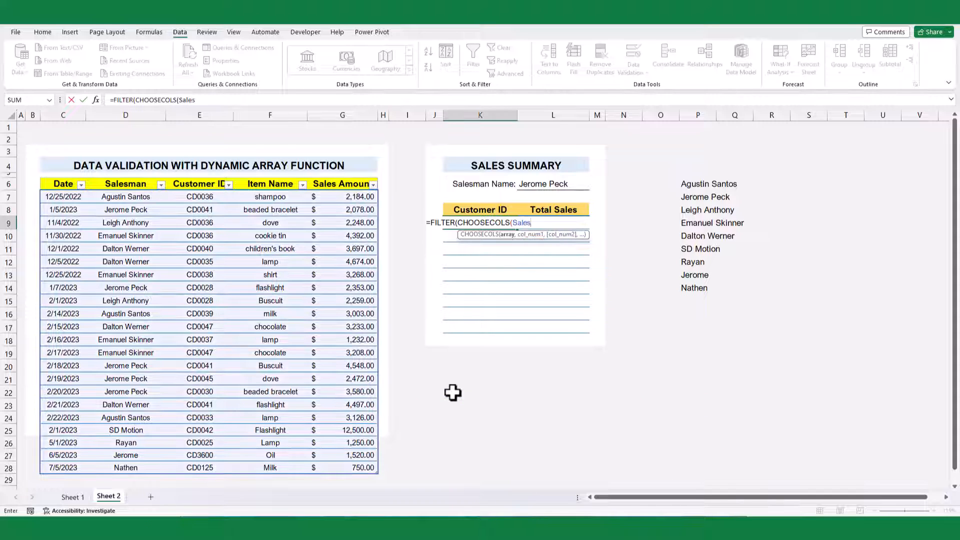
type(",")
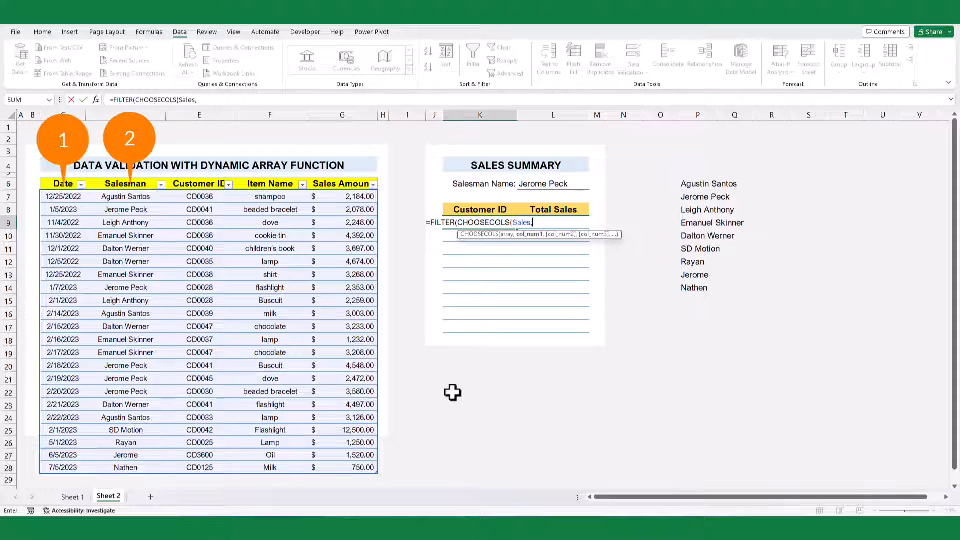
type("3")
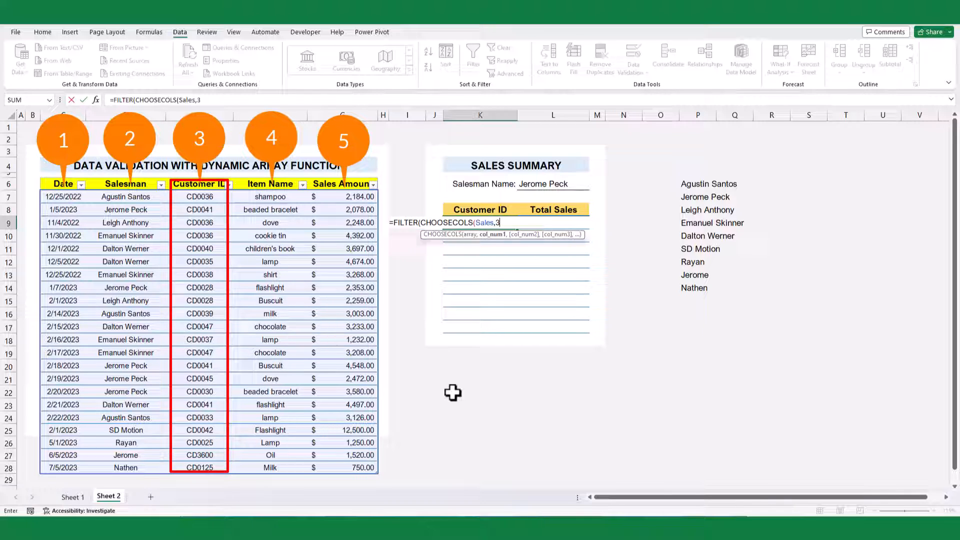
type(",5")
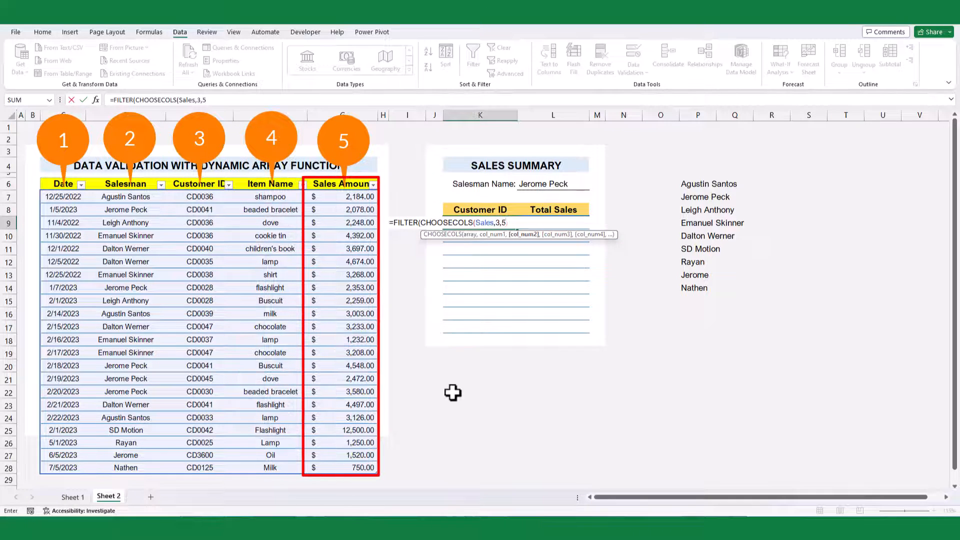
type("),sales[")
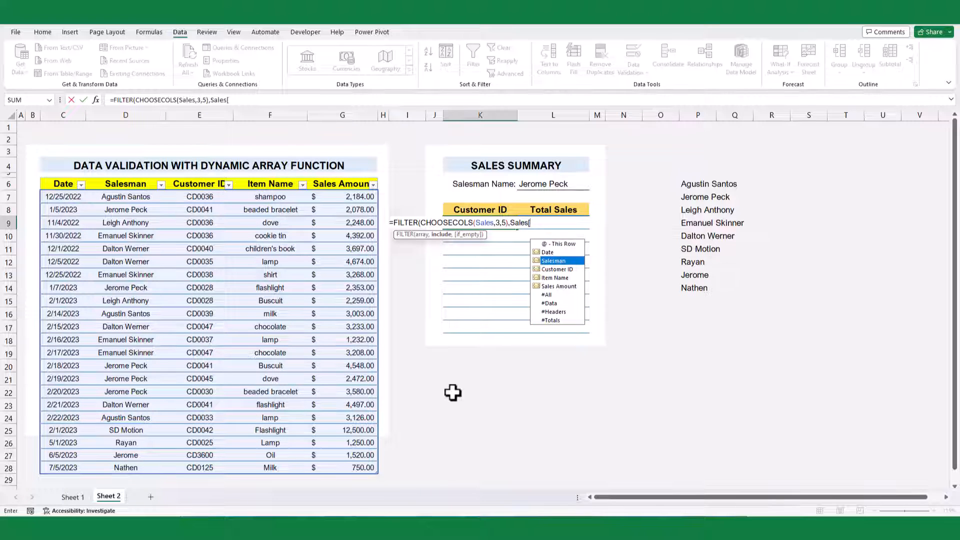
left_click(552, 184)
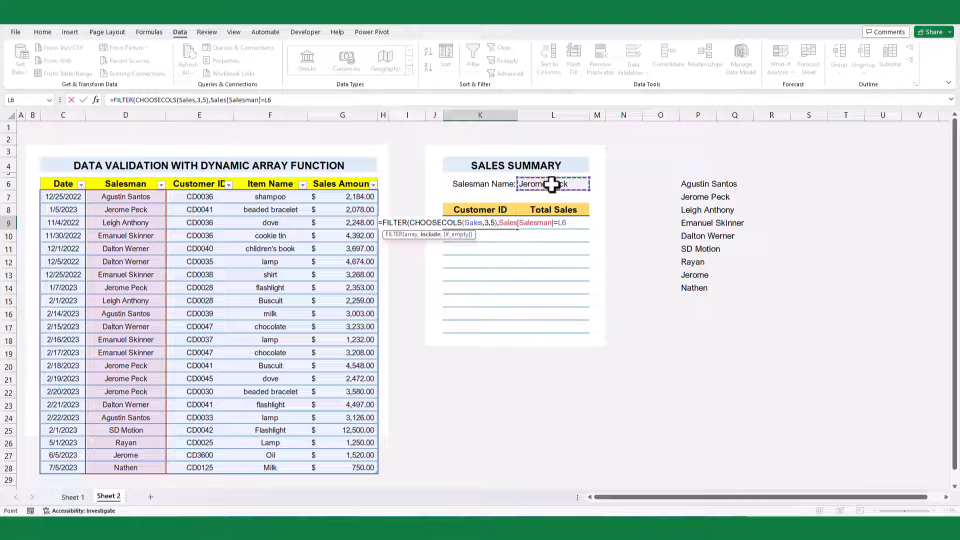
key("Return")
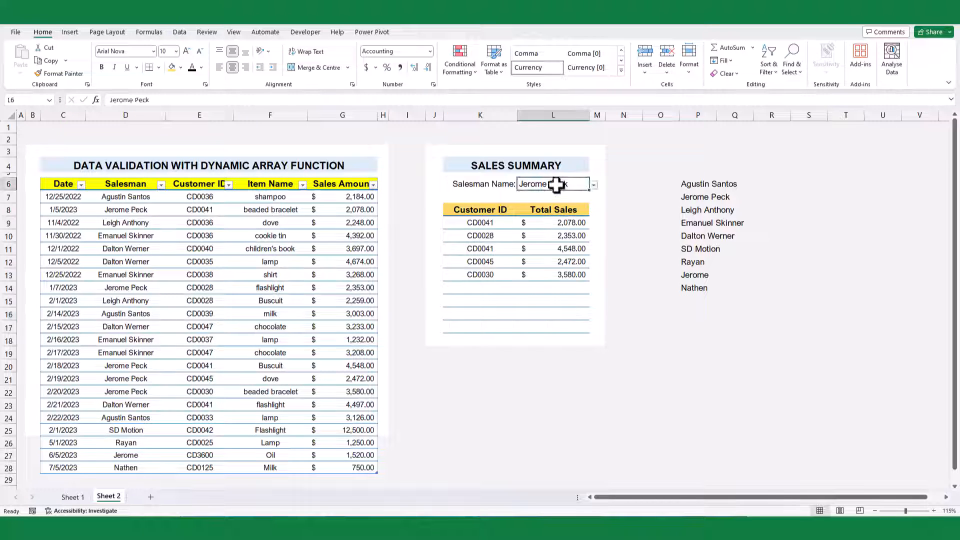
Switch L6 to Leigh Anthony and add a Total Sales row with =SUM(L9:L17) via Alt+=.
left_click(591, 184)
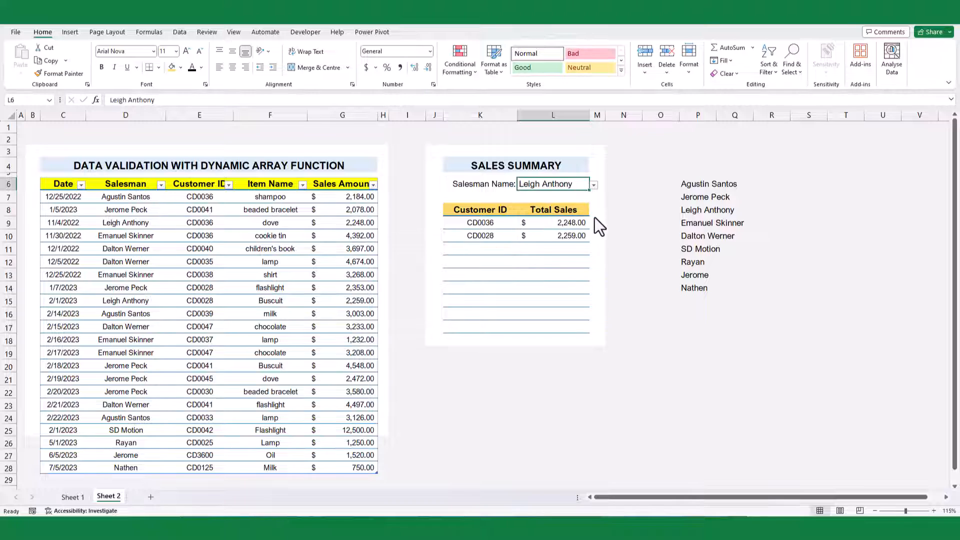
type("Total Sales")
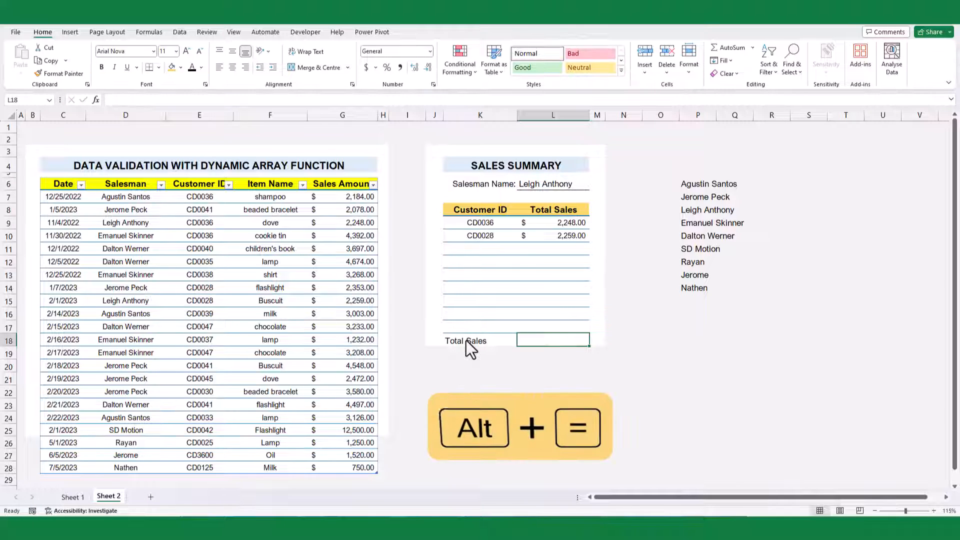
key("alt+=")
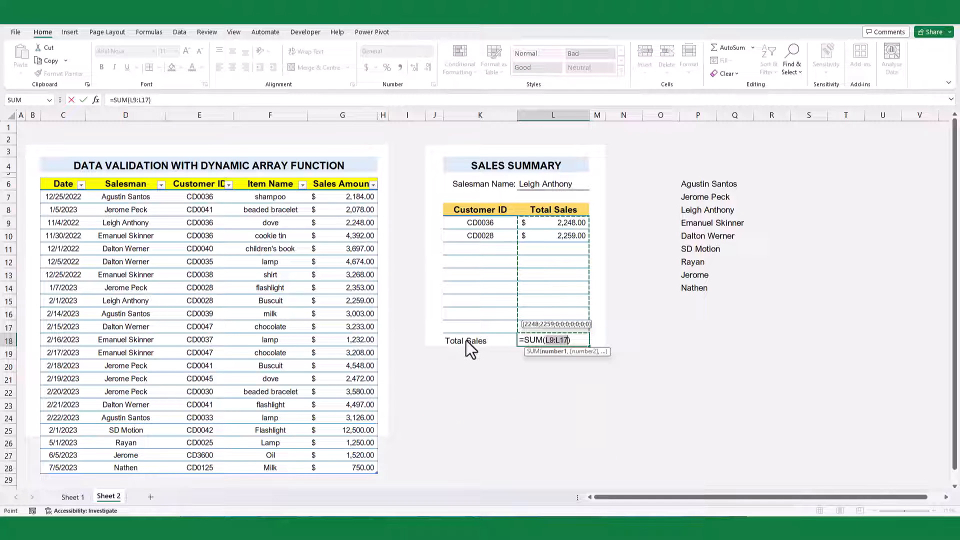